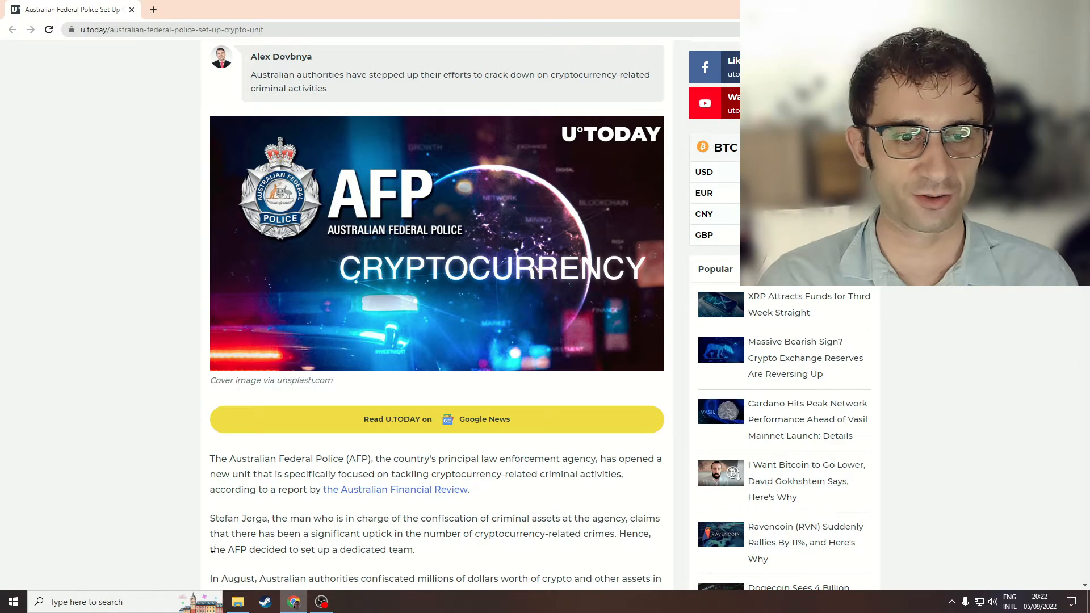
{"action": "scroll", "scroll_direction": "down", "scroll_amount": 3}
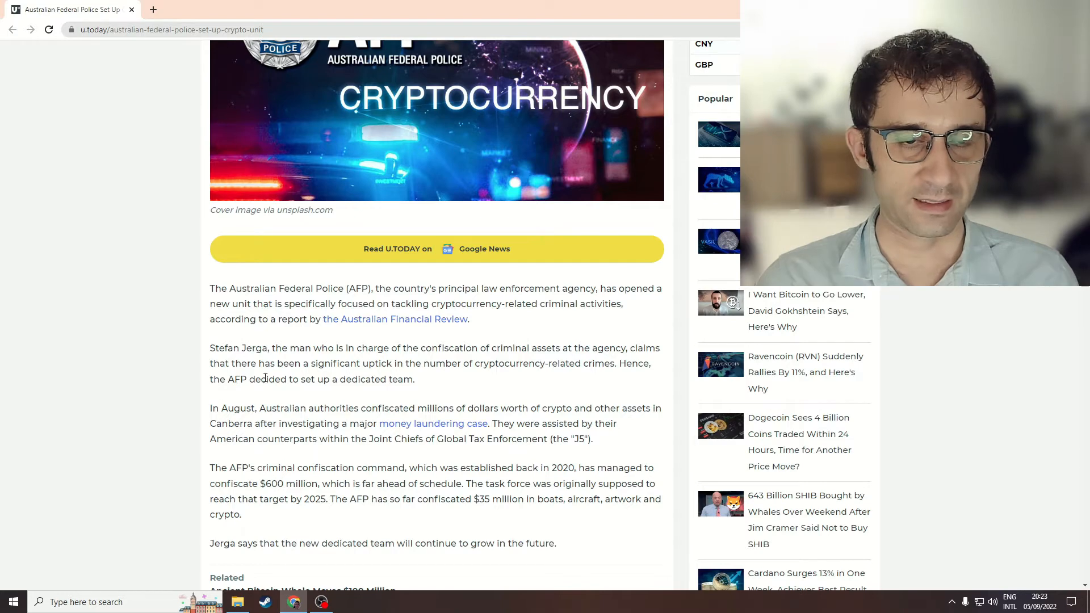
{"action": "mouse_move", "coordinate": [266, 396]}
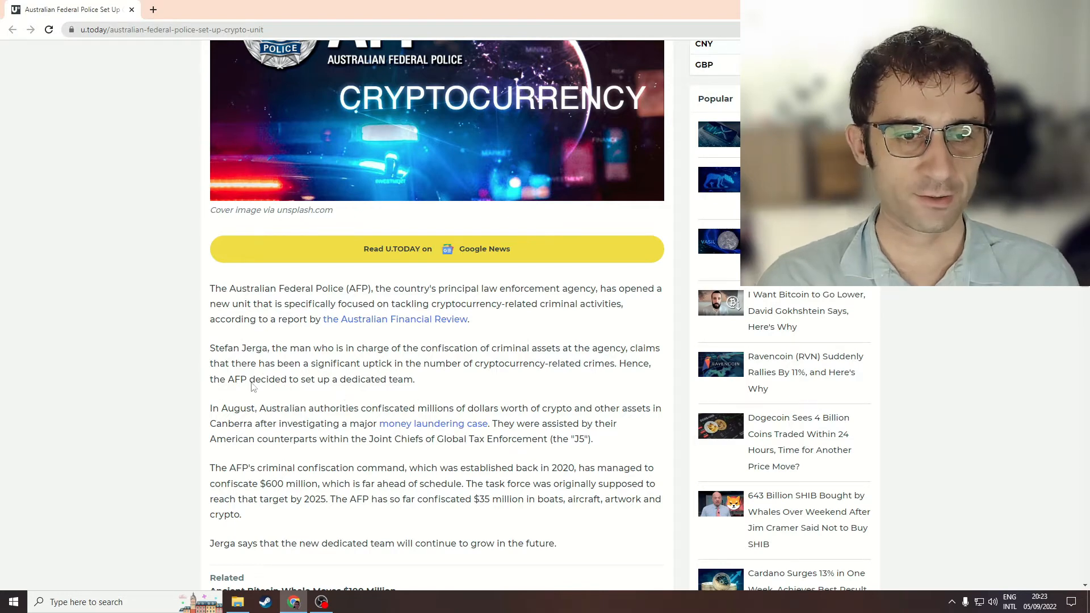
{"action": "mouse_move", "coordinate": [267, 469]}
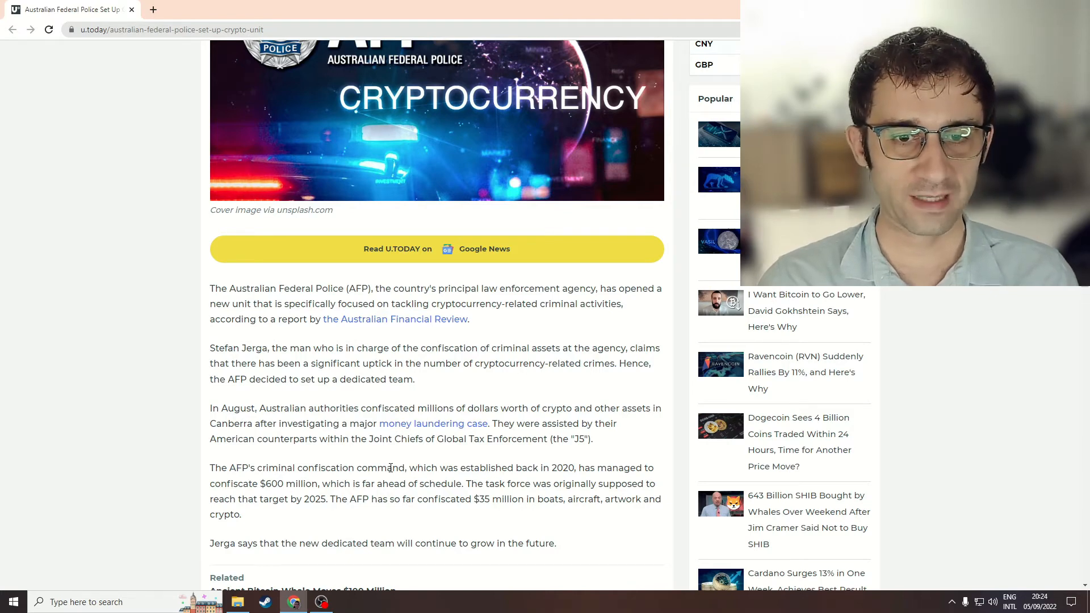
{"action": "scroll", "scroll_direction": "down", "scroll_amount": 3}
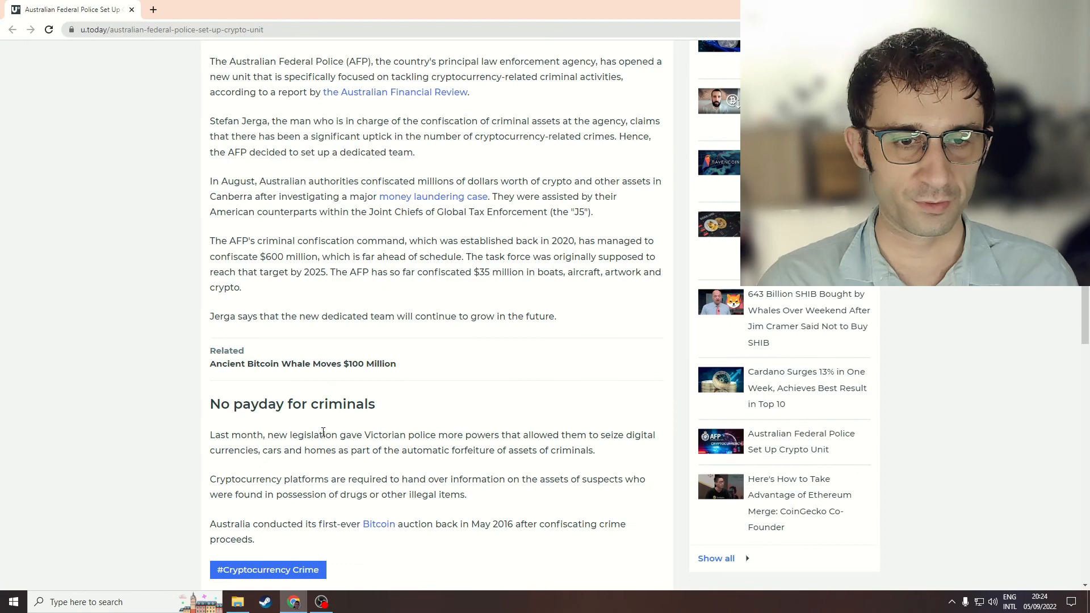